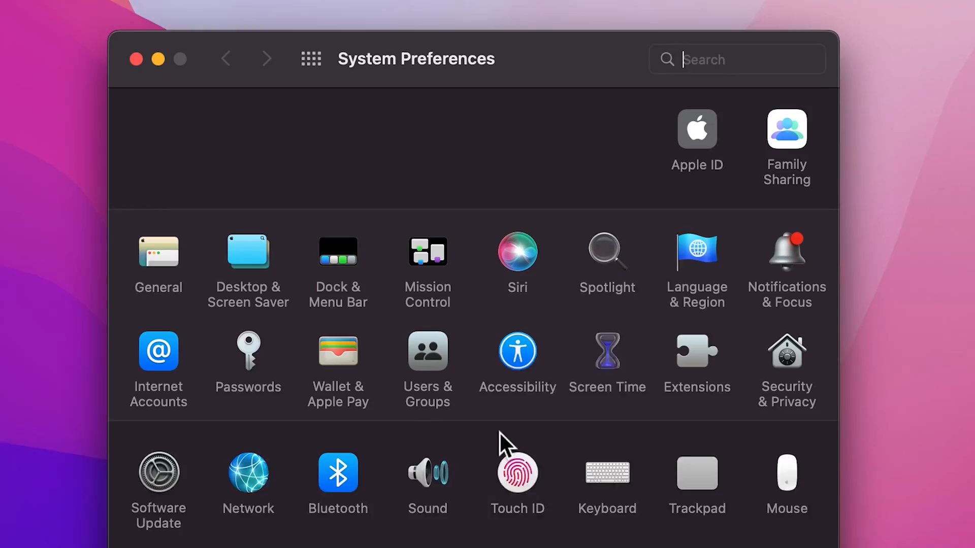
# - Turn off 'Automatically rearrange Spaces based on most recent use' in Mission Control
pyautogui.click(427, 253)
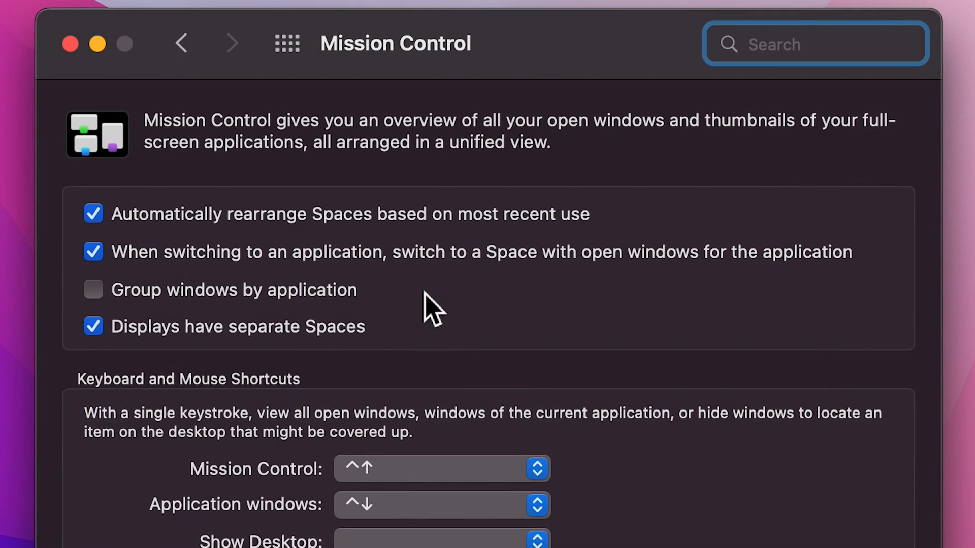
pyautogui.moveTo(321, 255)
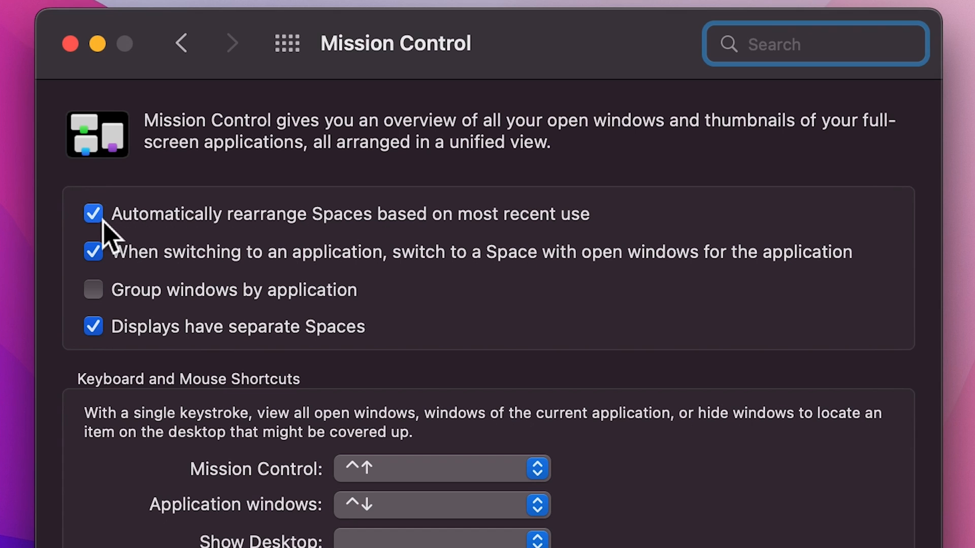
pyautogui.click(93, 213)
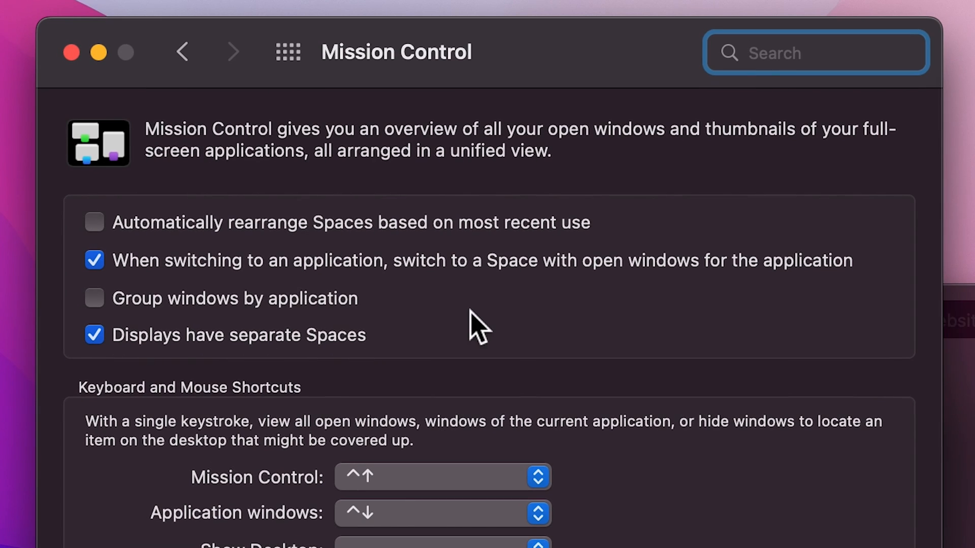
pyautogui.moveTo(277, 345)
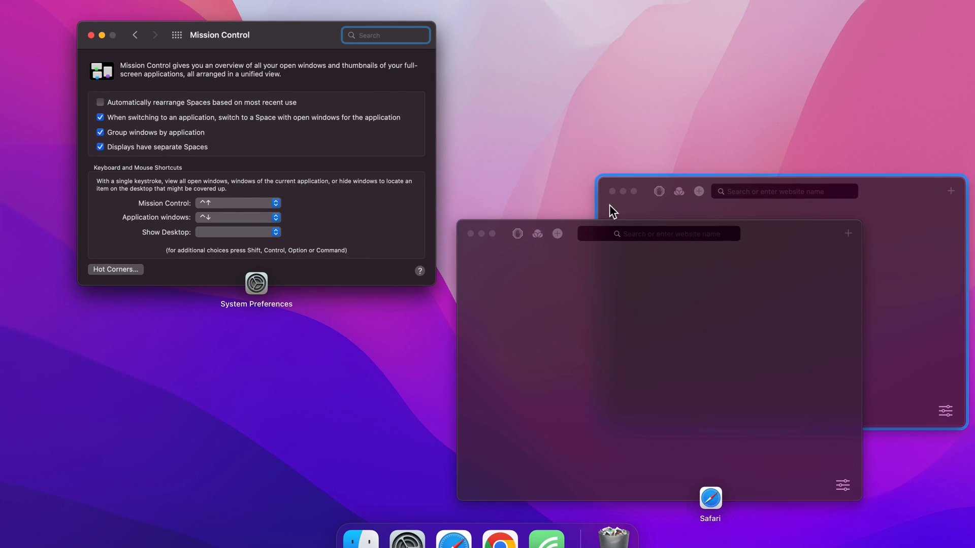
pyautogui.moveTo(548, 183)
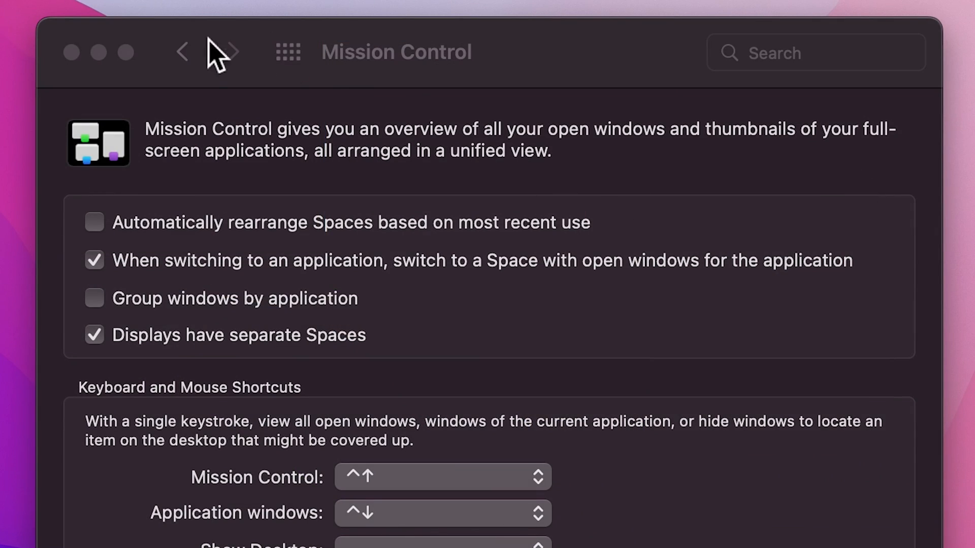
# - In Dock & Menu Bar, minimise windows with the Scale effect into their application icon
pyautogui.click(182, 53)
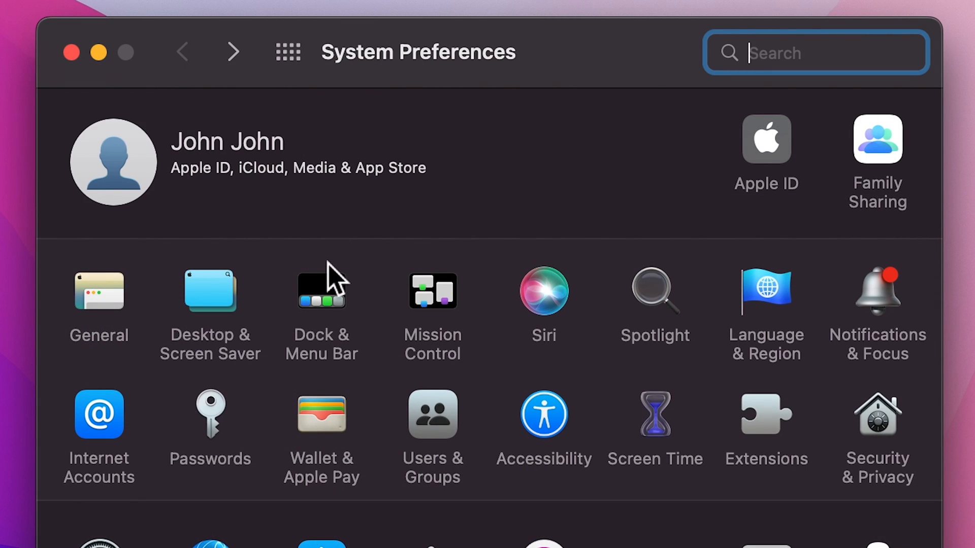
pyautogui.click(322, 292)
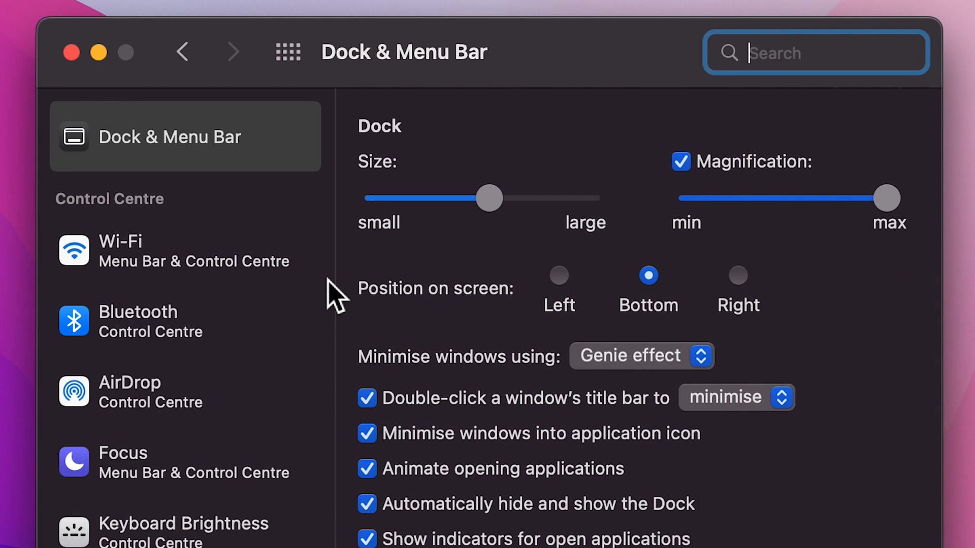
pyautogui.click(629, 356)
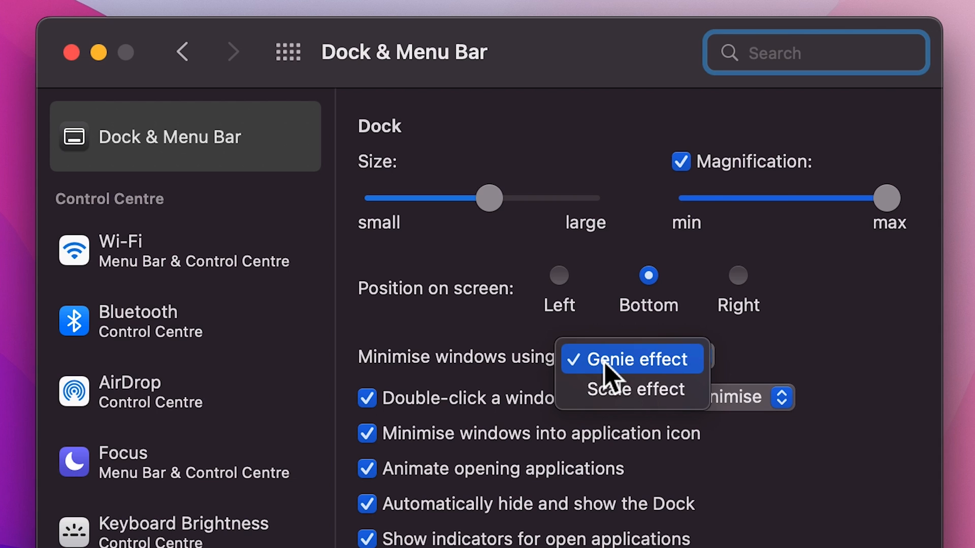
pyautogui.click(634, 389)
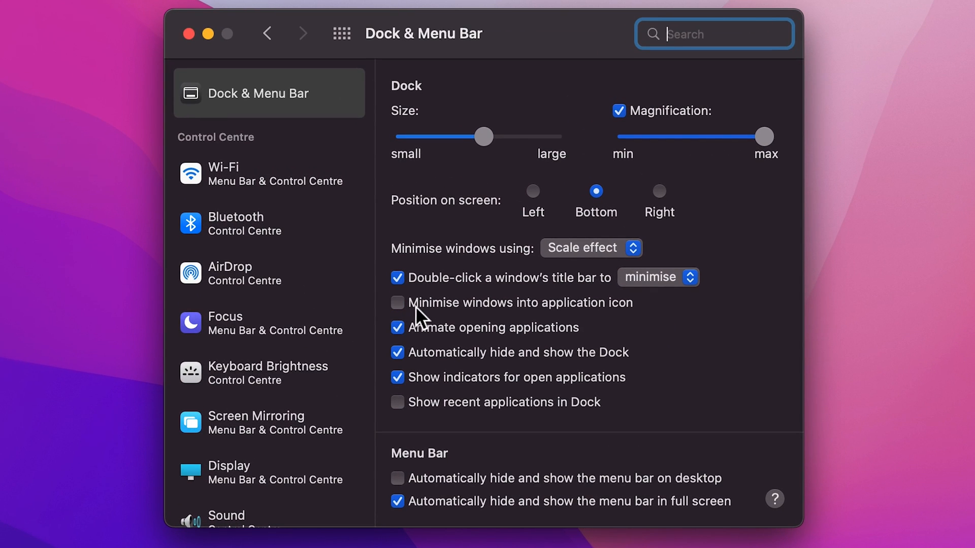
pyautogui.moveTo(482, 320)
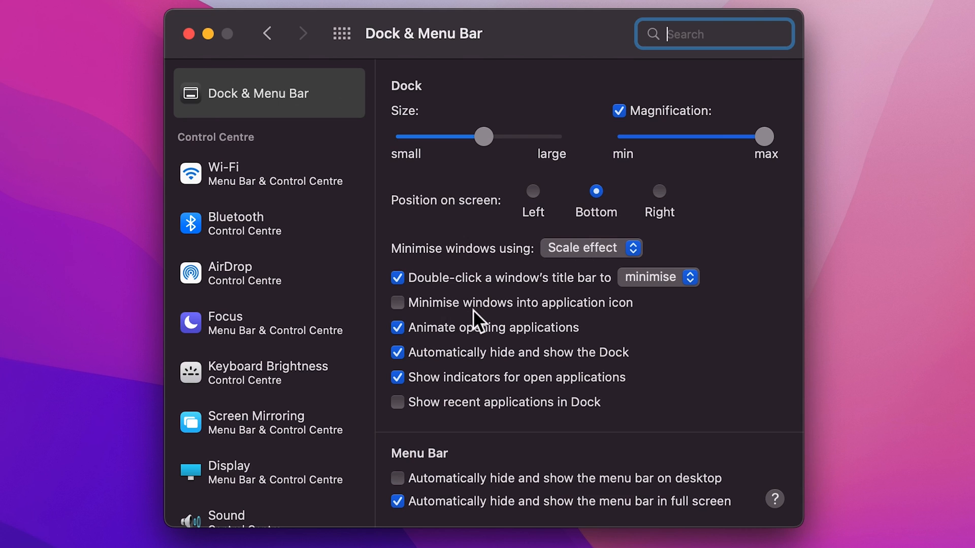
pyautogui.click(396, 302)
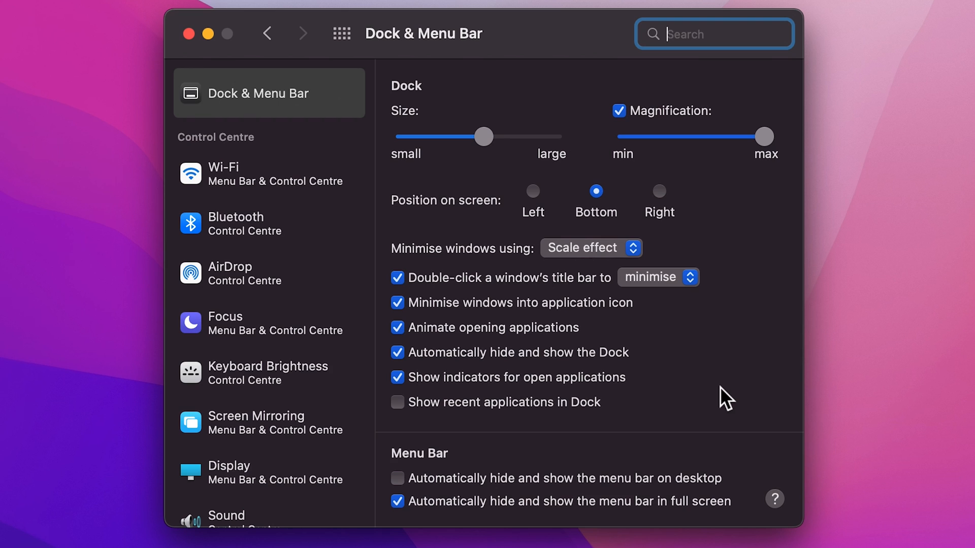
pyautogui.moveTo(584, 398)
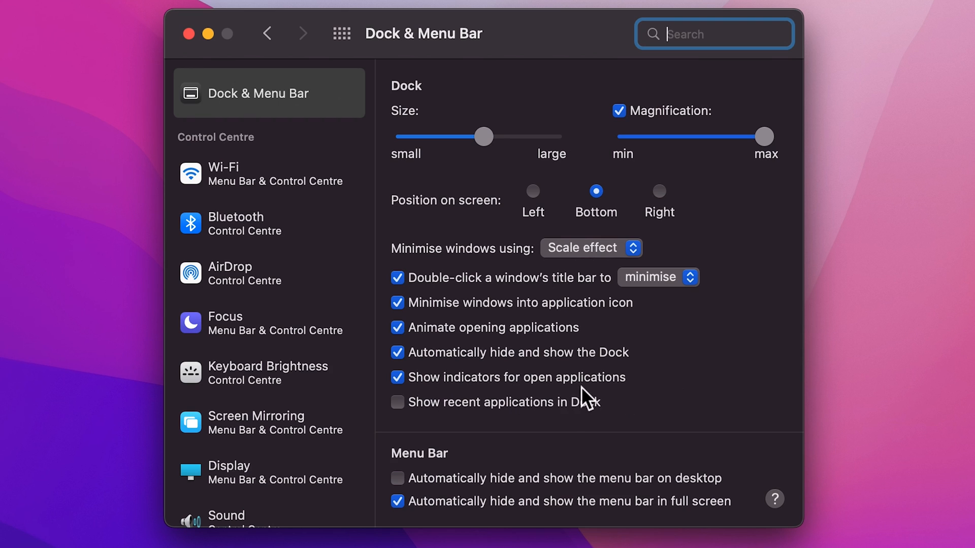
pyautogui.moveTo(534, 393)
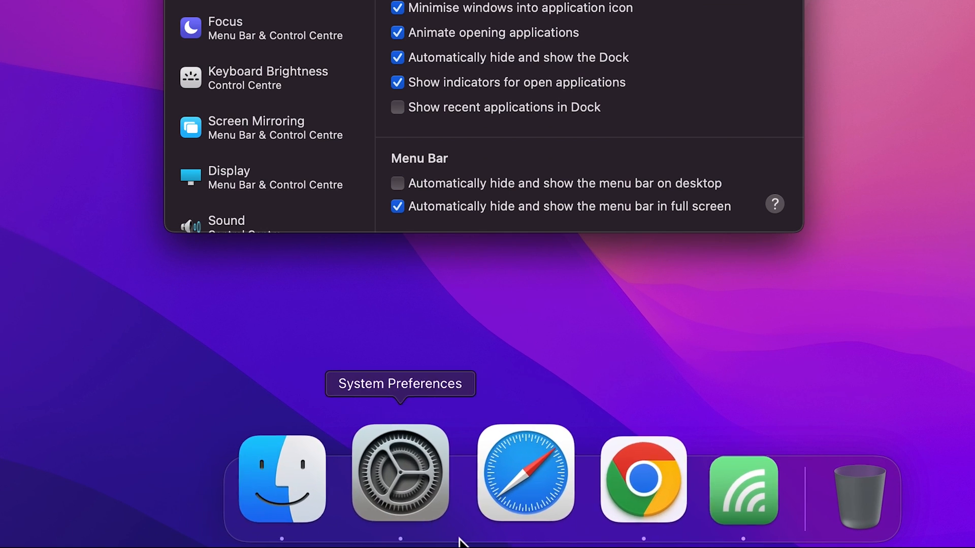
pyautogui.moveTo(502, 473)
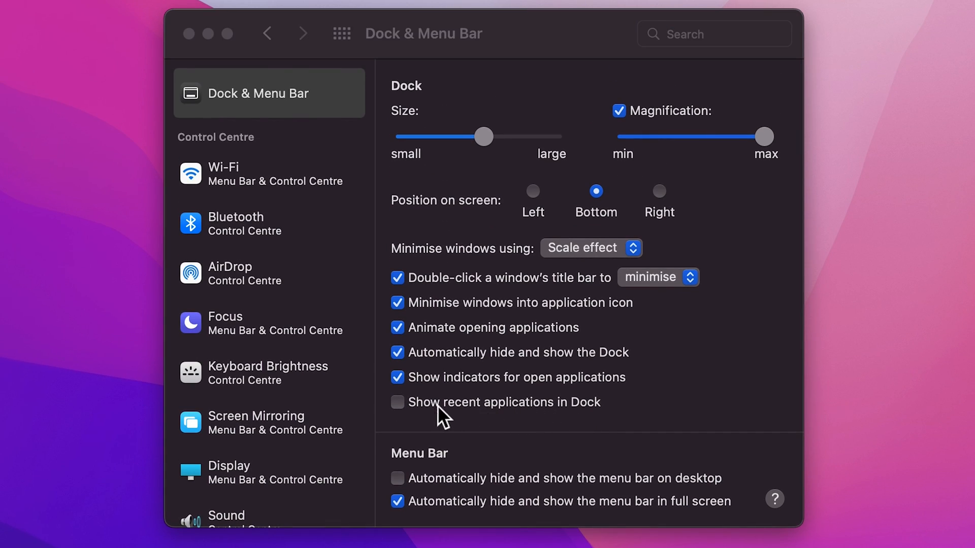
pyautogui.moveTo(428, 426)
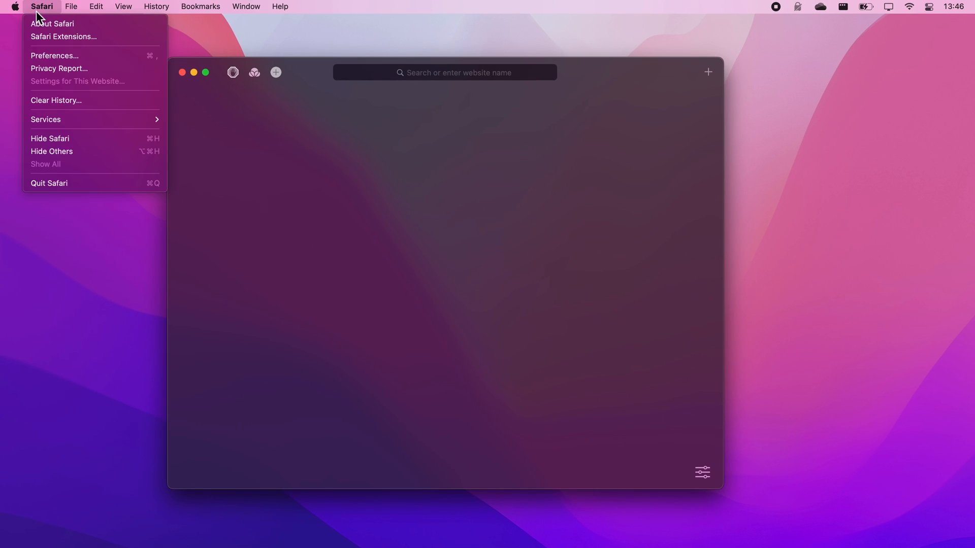
# - Enable 'Prevent cross-site tracking' in Safari's Privacy preferences
pyautogui.click(55, 56)
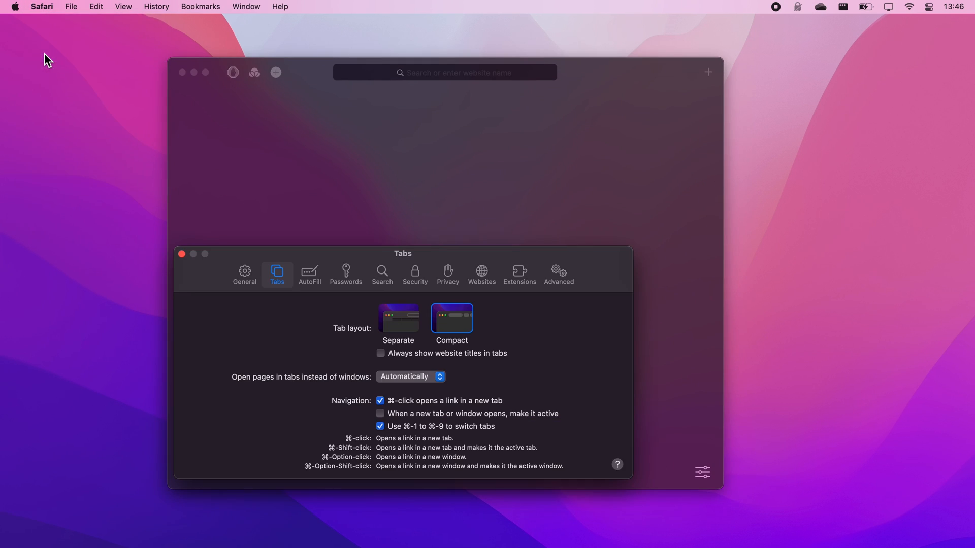
pyautogui.click(446, 275)
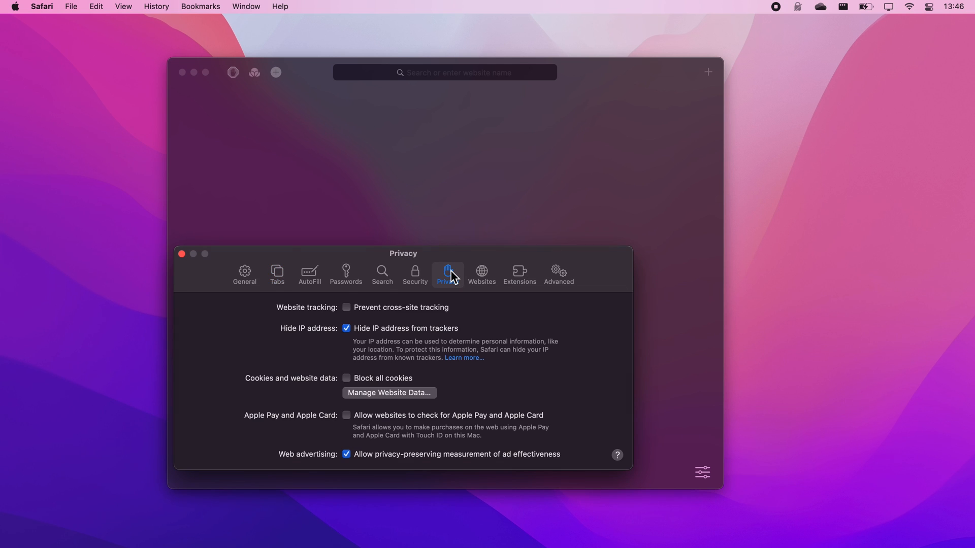
pyautogui.click(346, 307)
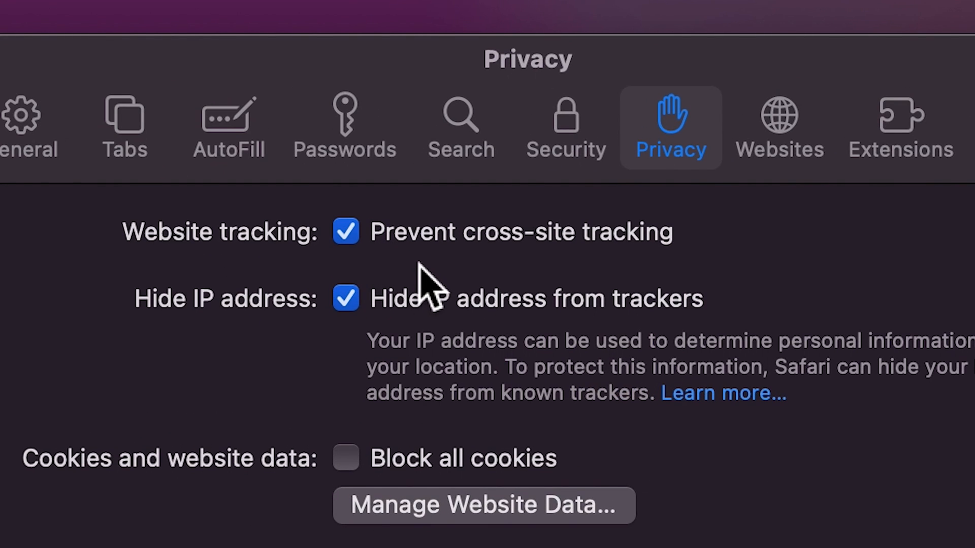
pyautogui.moveTo(883, 273)
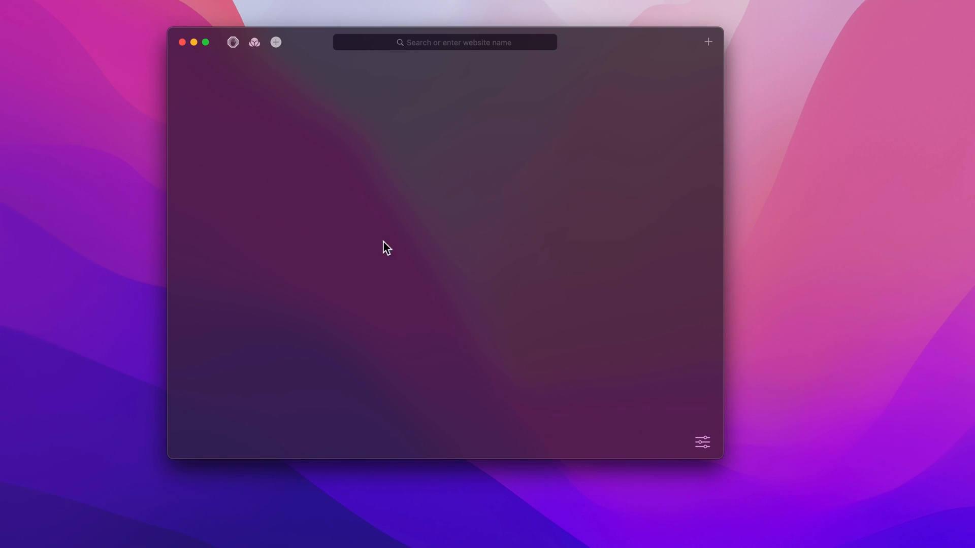
# - Leave all Safari start page sections unchecked and switch to System Preferences
pyautogui.click(701, 442)
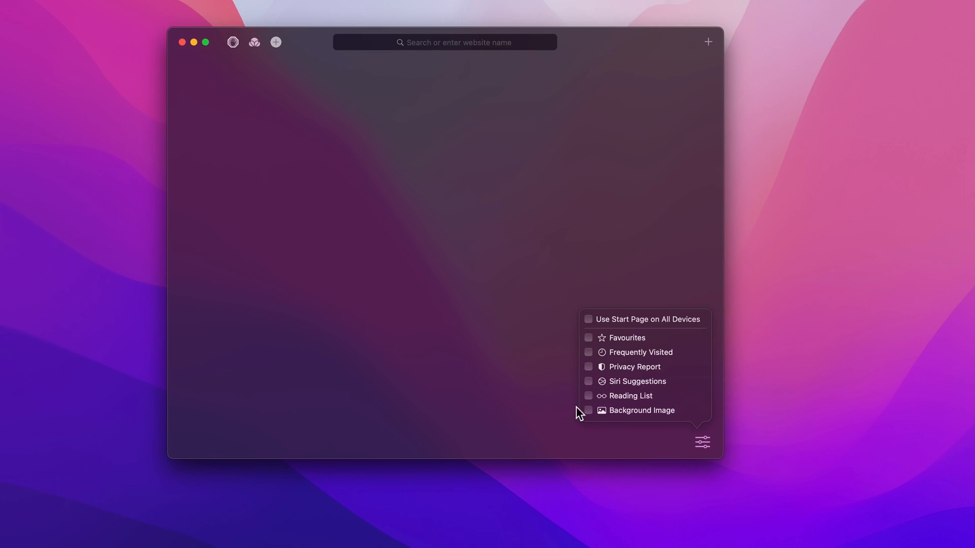
pyautogui.click(472, 448)
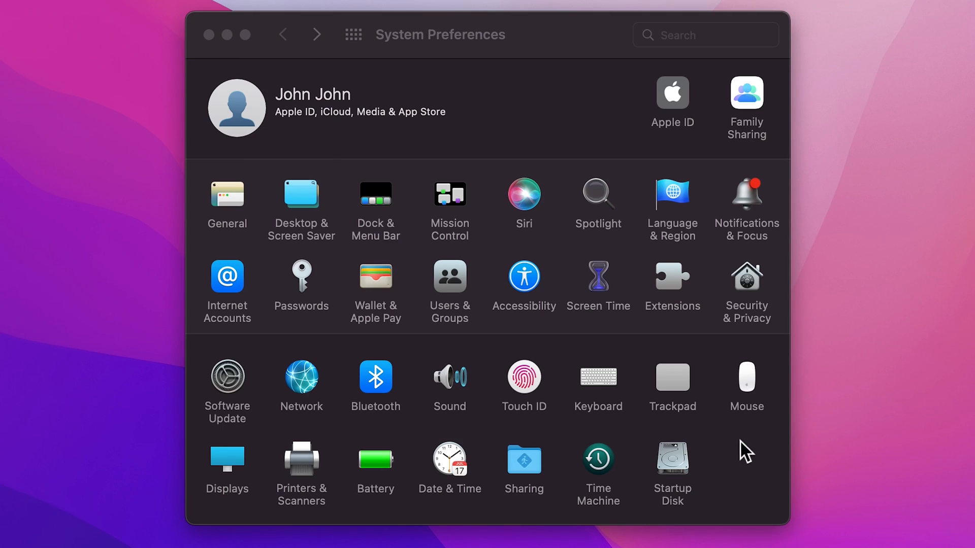
# - Turn off Location-Based Alerts for System Services in Security & Privacy's Location Services
pyautogui.click(746, 278)
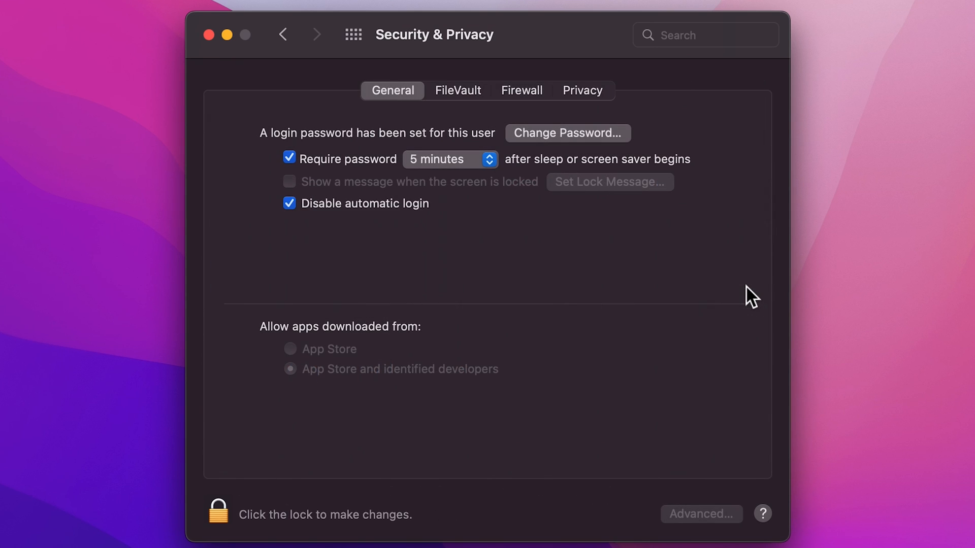
pyautogui.click(582, 90)
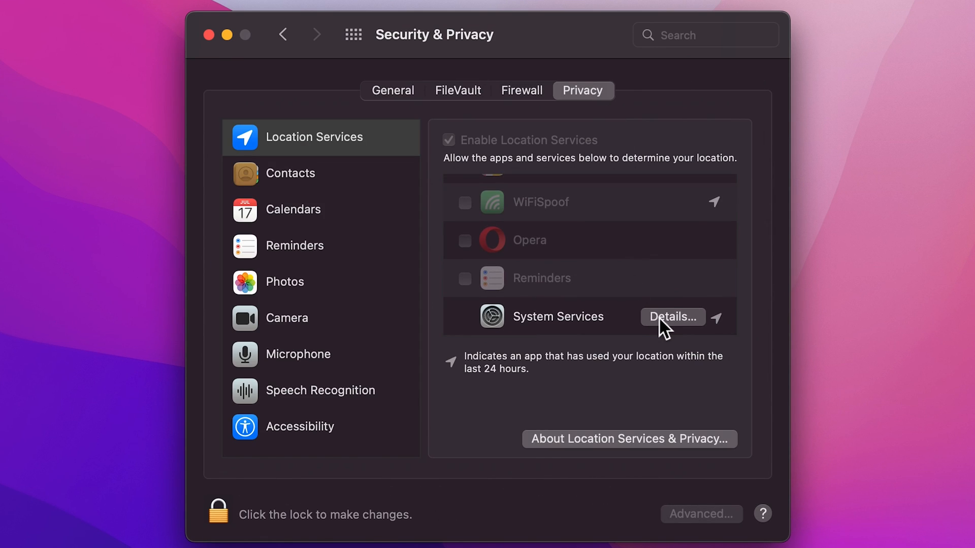
pyautogui.click(672, 317)
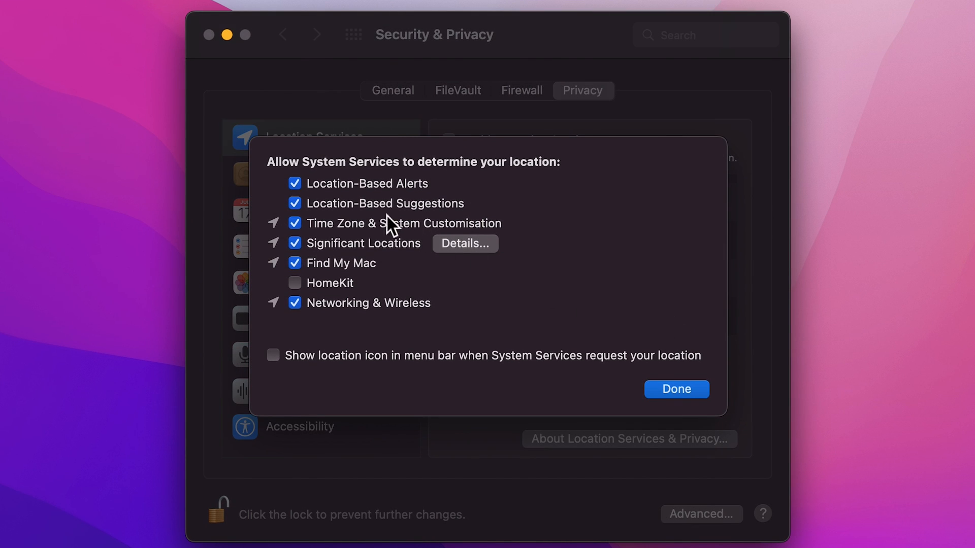
pyautogui.click(294, 182)
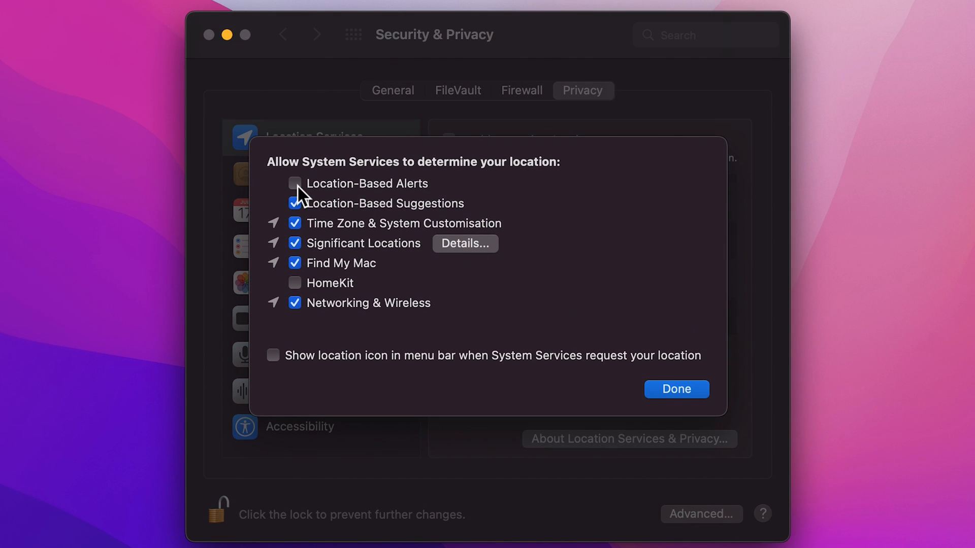
pyautogui.click(676, 390)
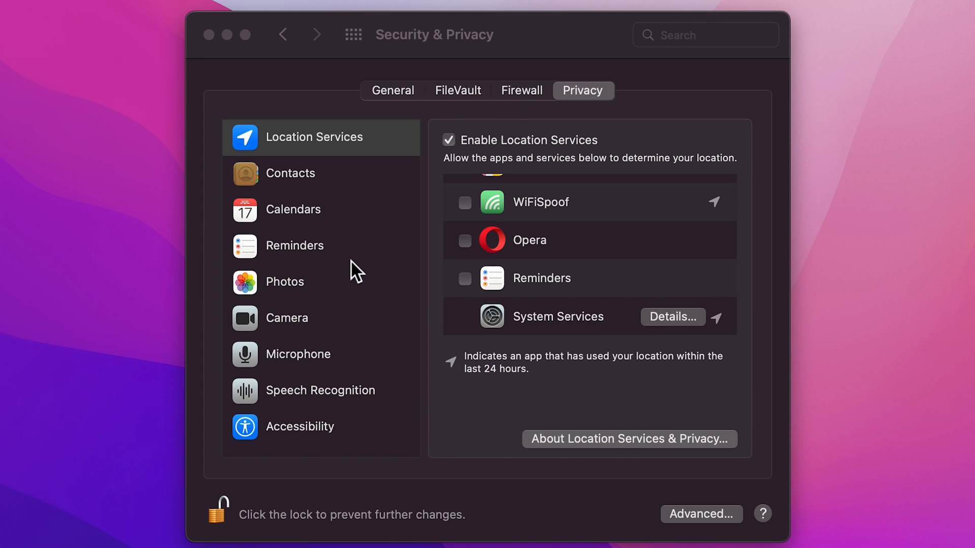
# - Uncheck Personalised Ads under Apple Advertising in the Privacy list
pyautogui.scroll(-3)
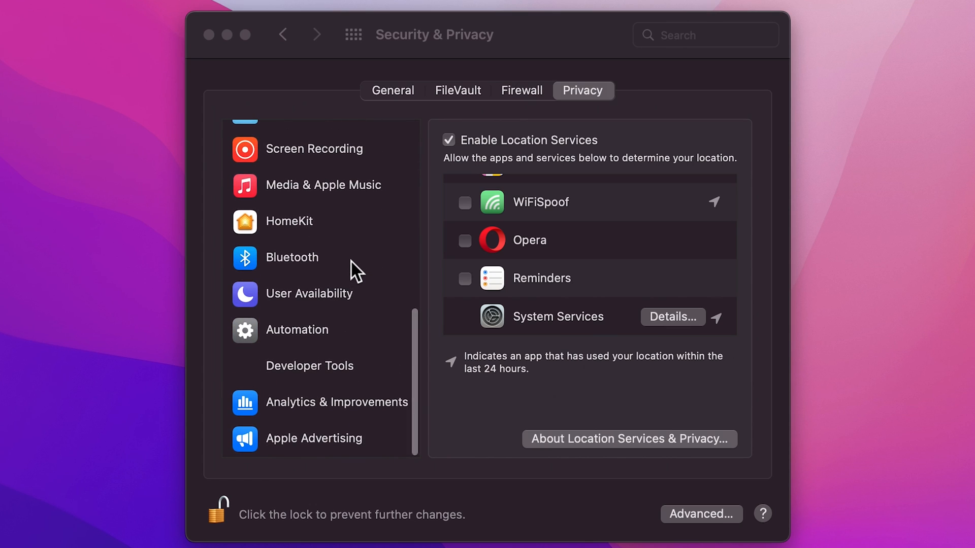
pyautogui.moveTo(330, 446)
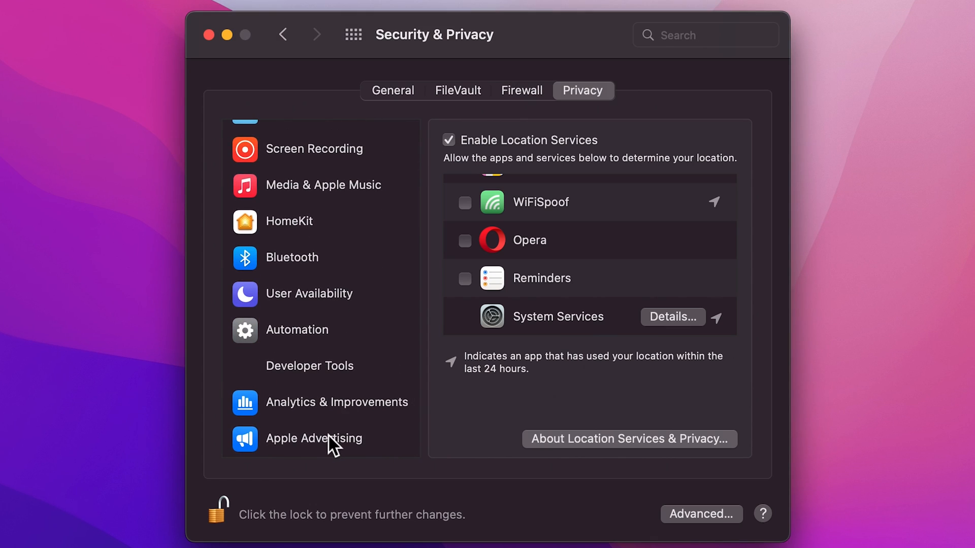
pyautogui.click(313, 438)
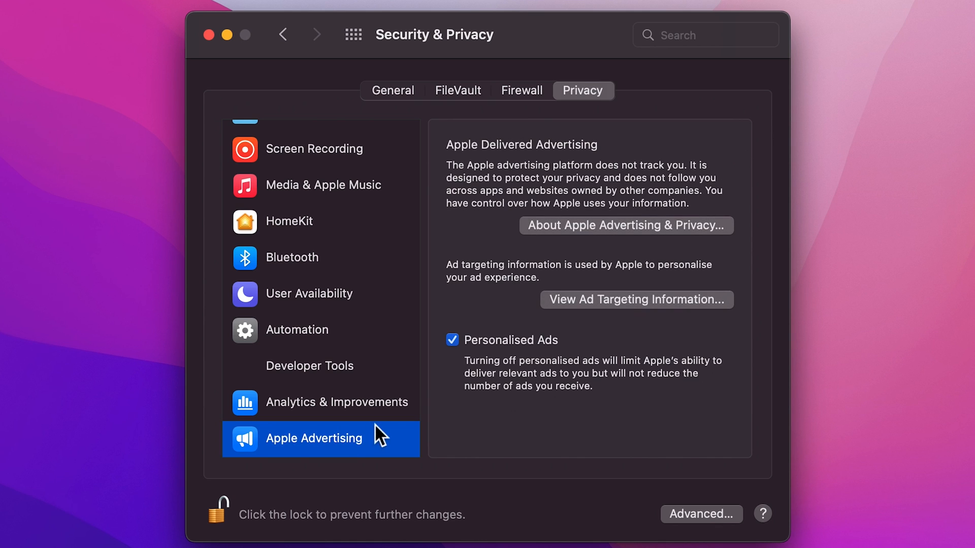
pyautogui.click(452, 341)
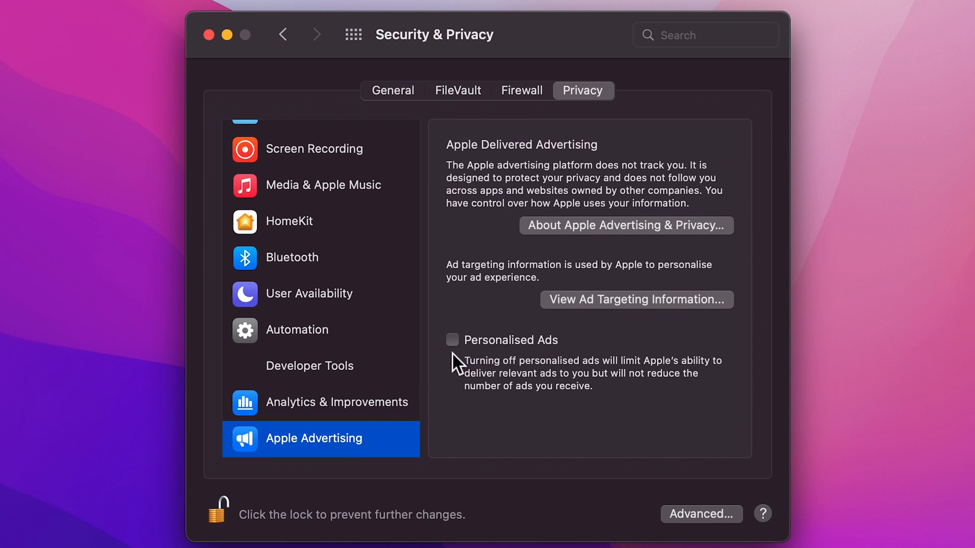